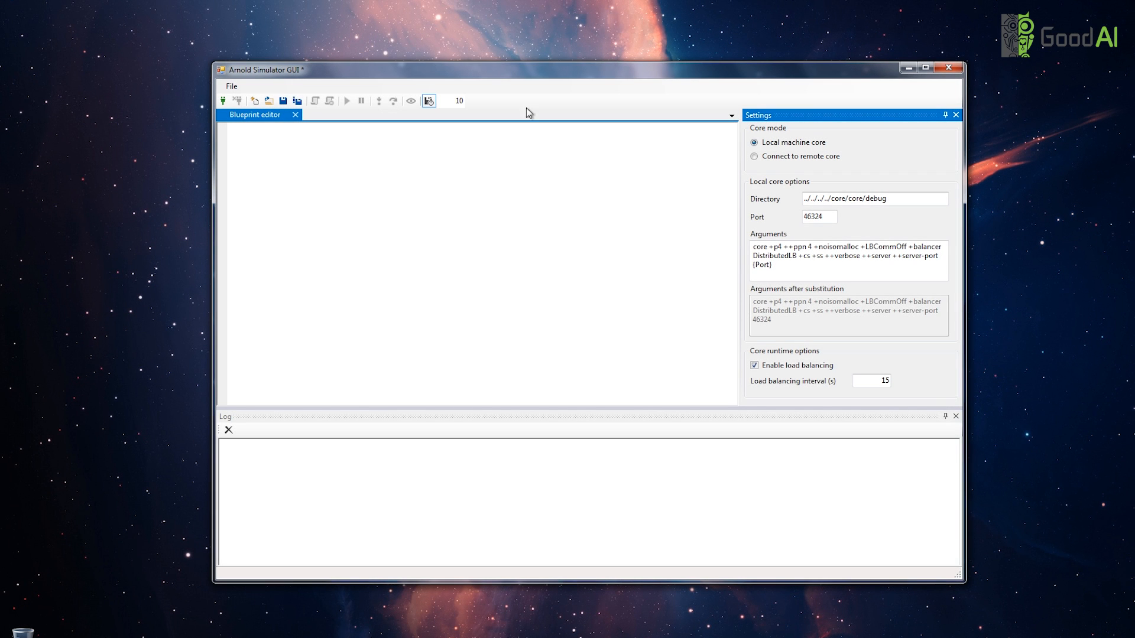
- Reposition the window, keep the core local, and load random_blueprint into the editor
left_click_drag(506, 69, 484, 62)
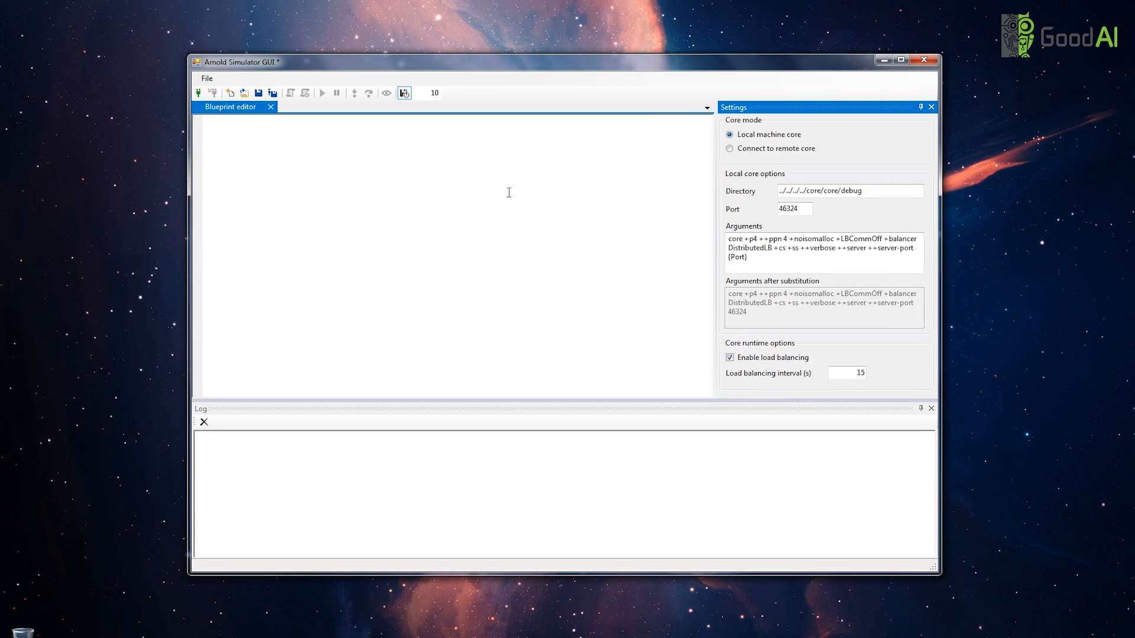
mouse_move(506, 280)
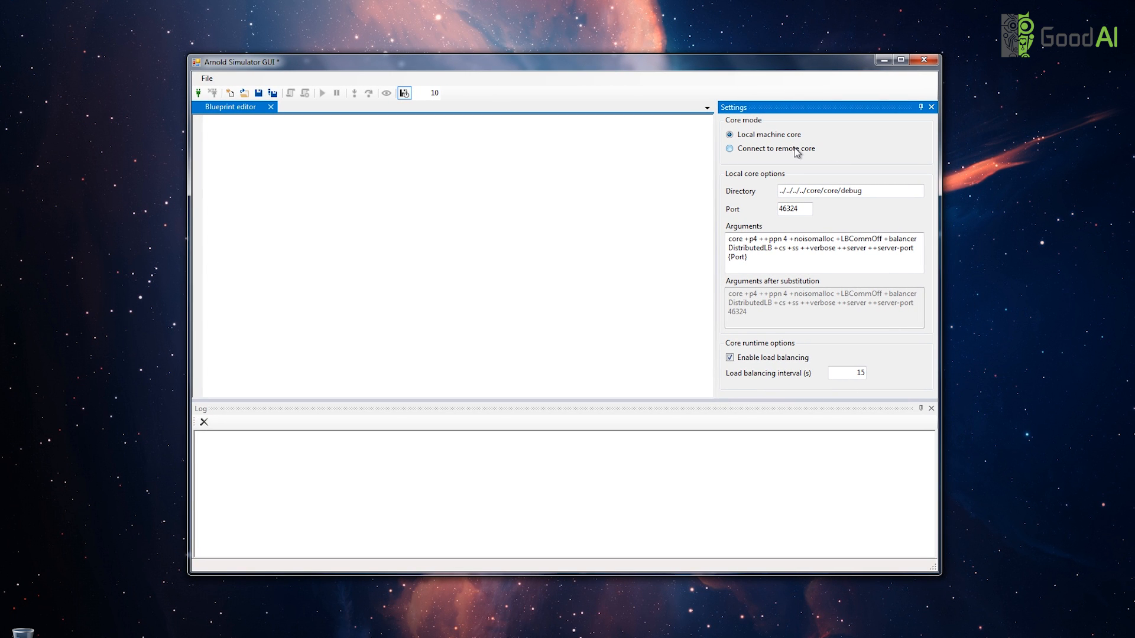
left_click(729, 148)
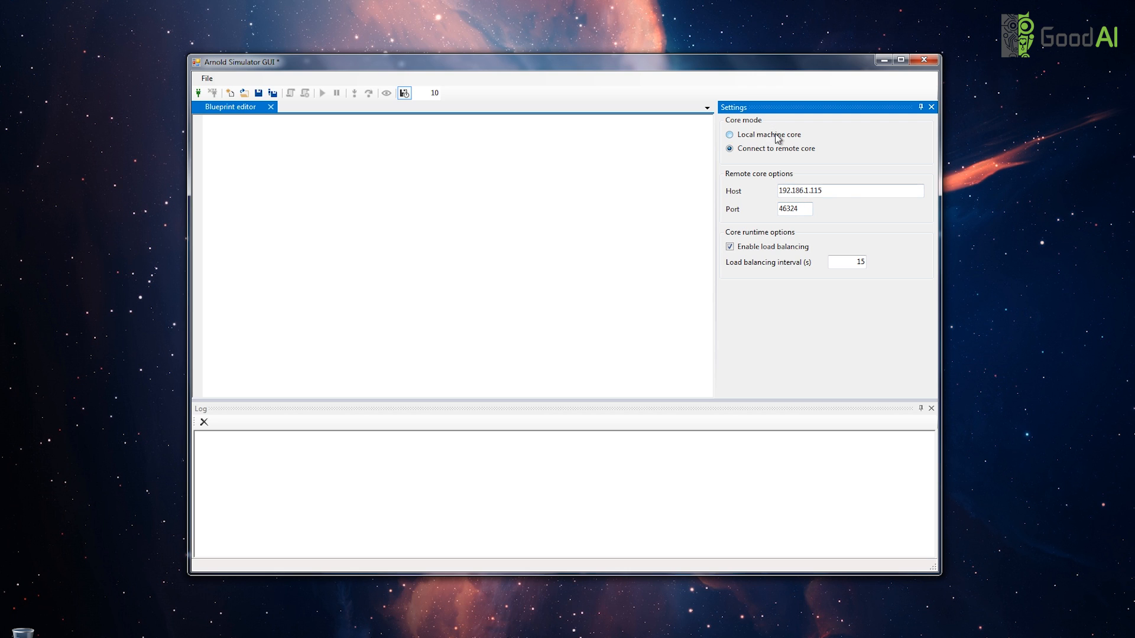
left_click(728, 135)
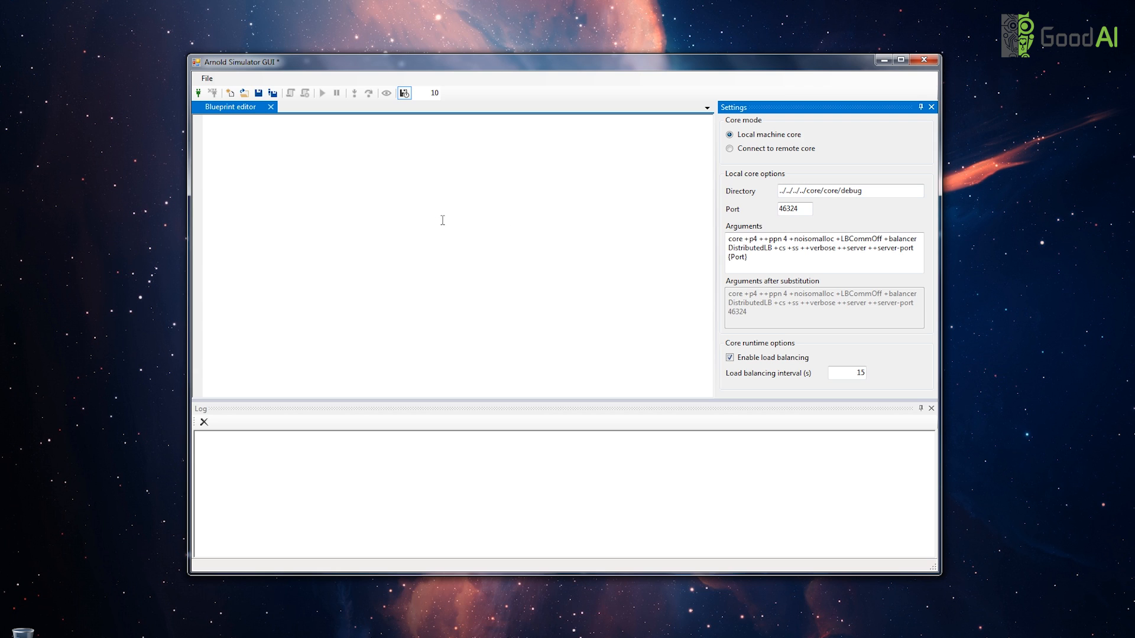
mouse_move(197, 93)
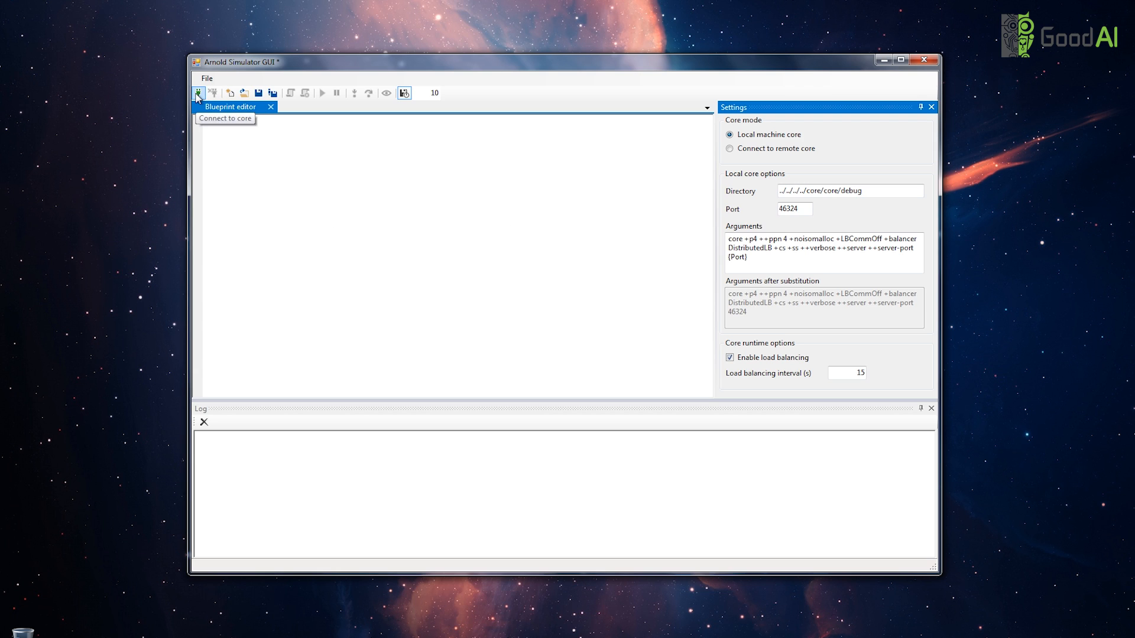
mouse_move(244, 93)
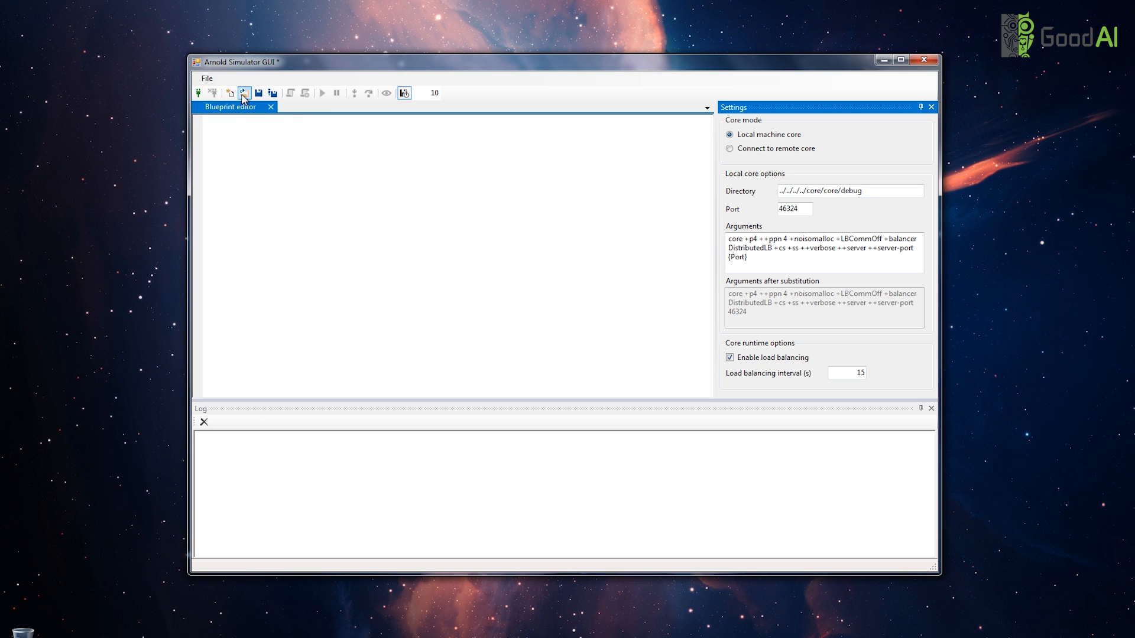
left_click(226, 93)
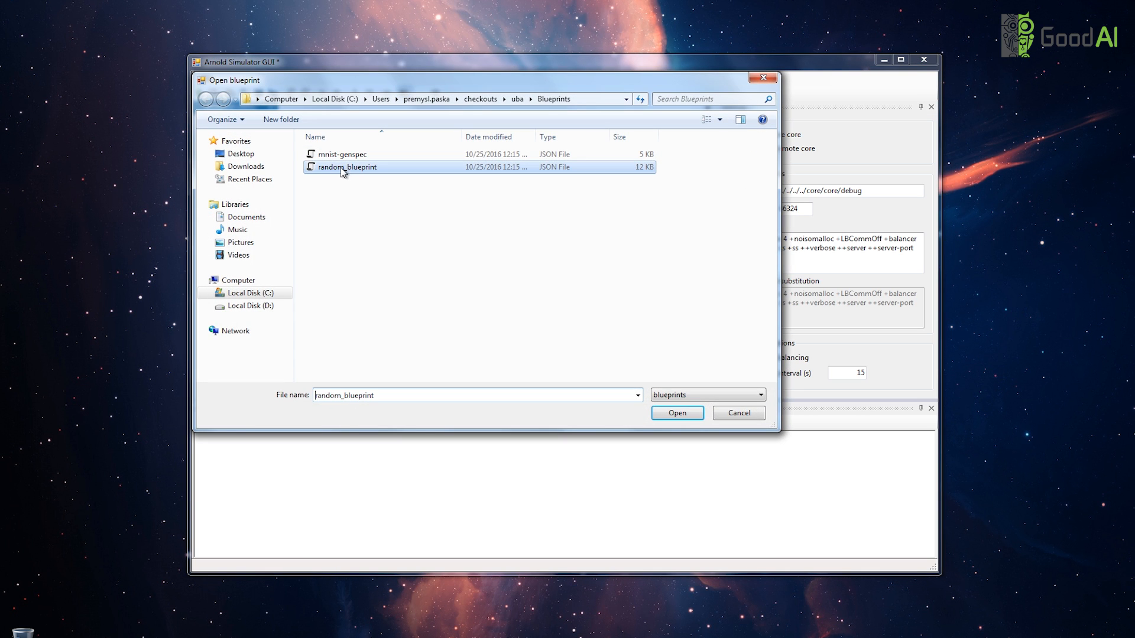
left_click(676, 413)
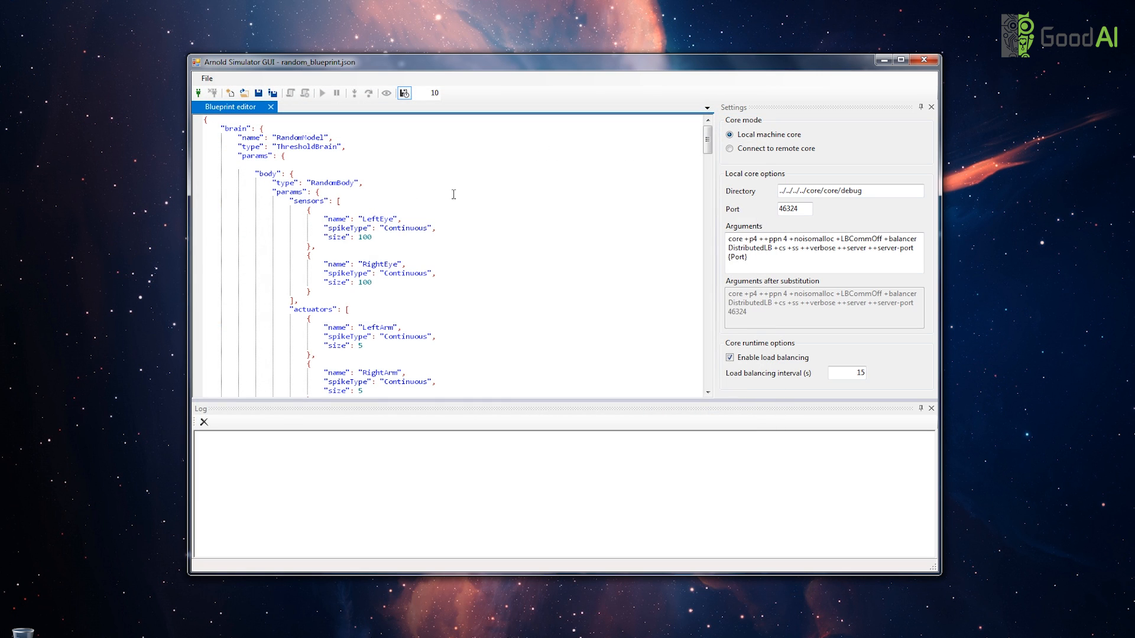
mouse_move(432, 259)
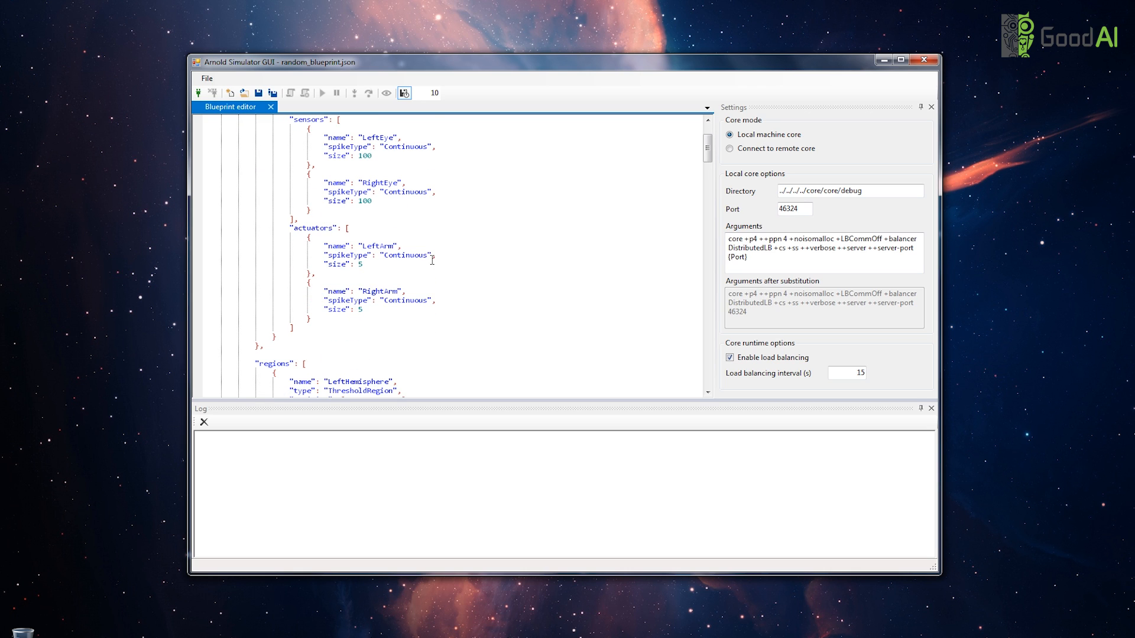
scroll("down", 3)
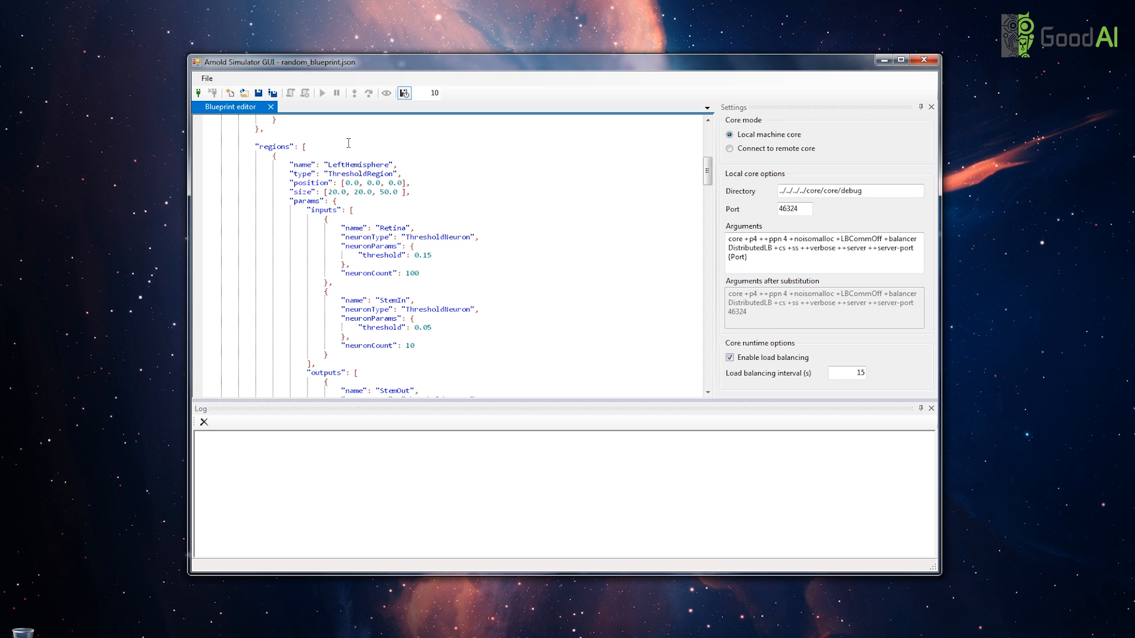
mouse_move(198, 93)
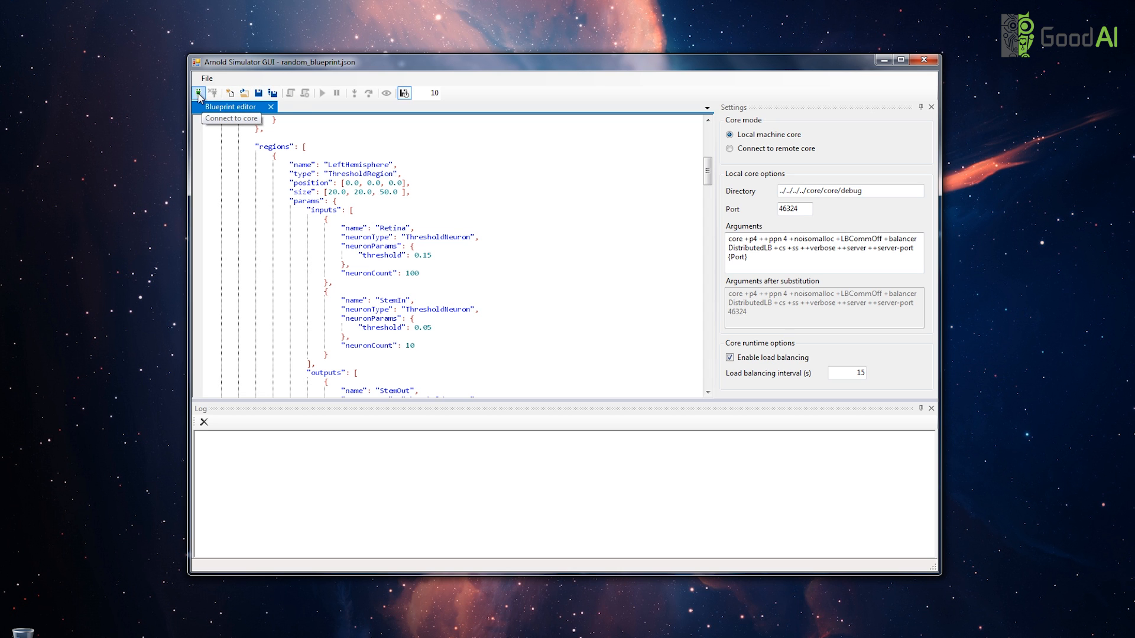
- Connect to a local core, then run the random blueprint simulation
left_click(200, 93)
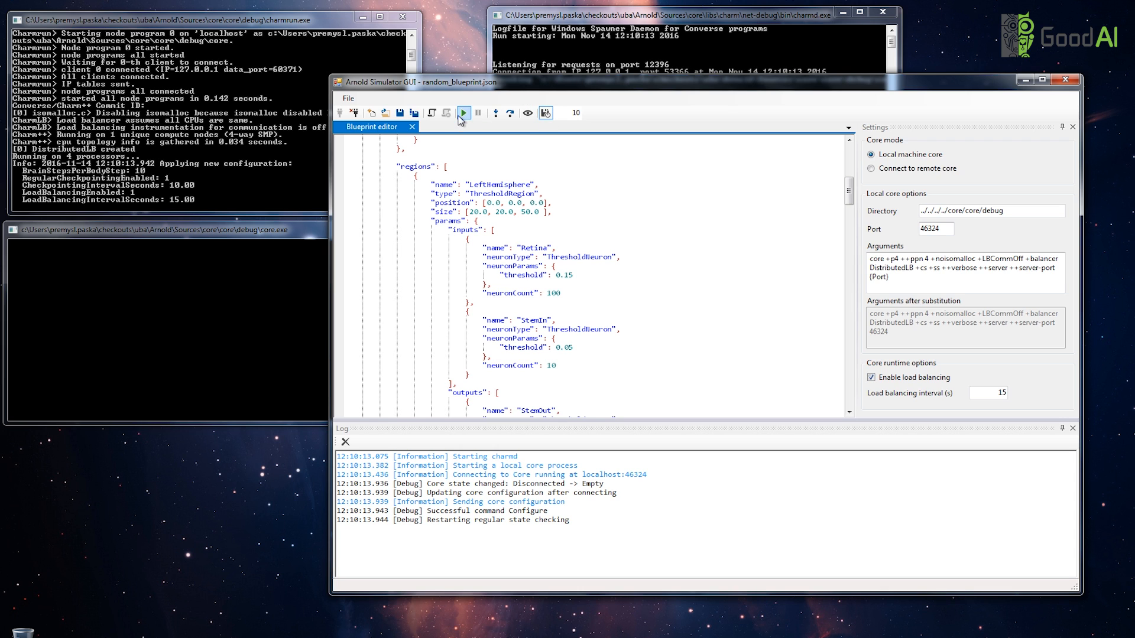
left_click(462, 113)
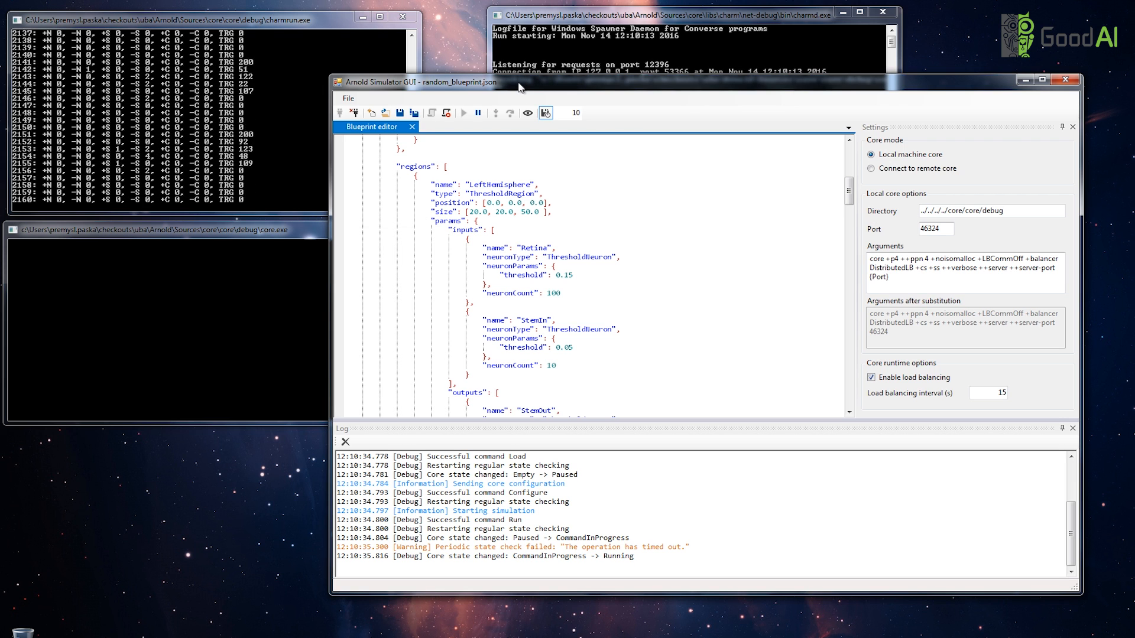
mouse_move(527, 113)
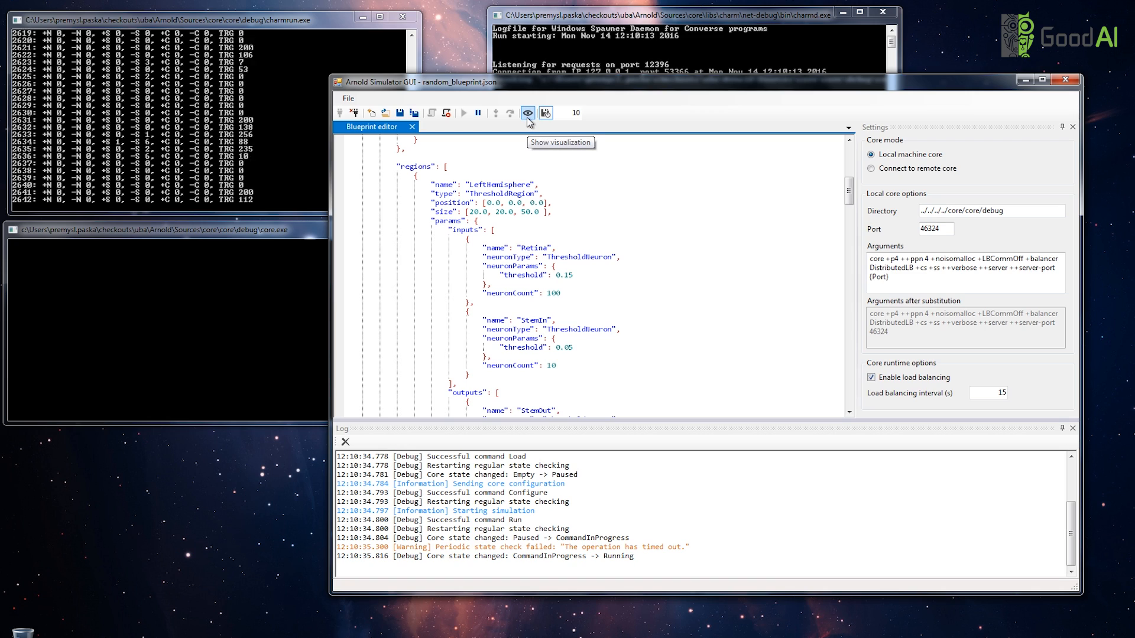
- Show the 3D brain visualization of the running network
left_click(527, 113)
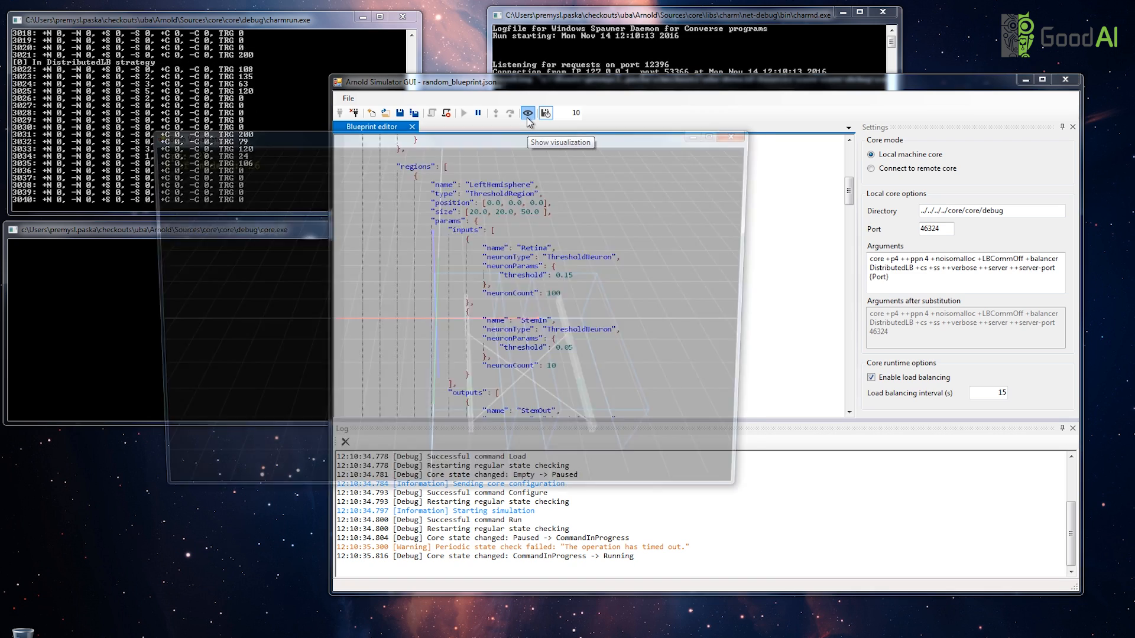
left_click(526, 114)
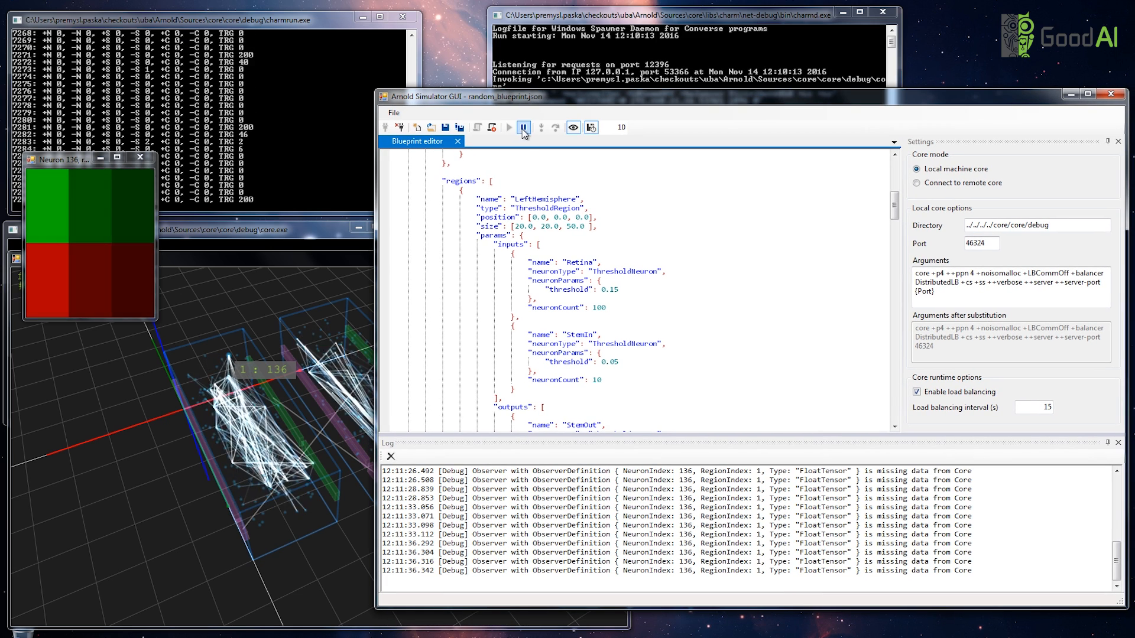
- Pause the simulation and advance it three single body steps
left_click(523, 127)
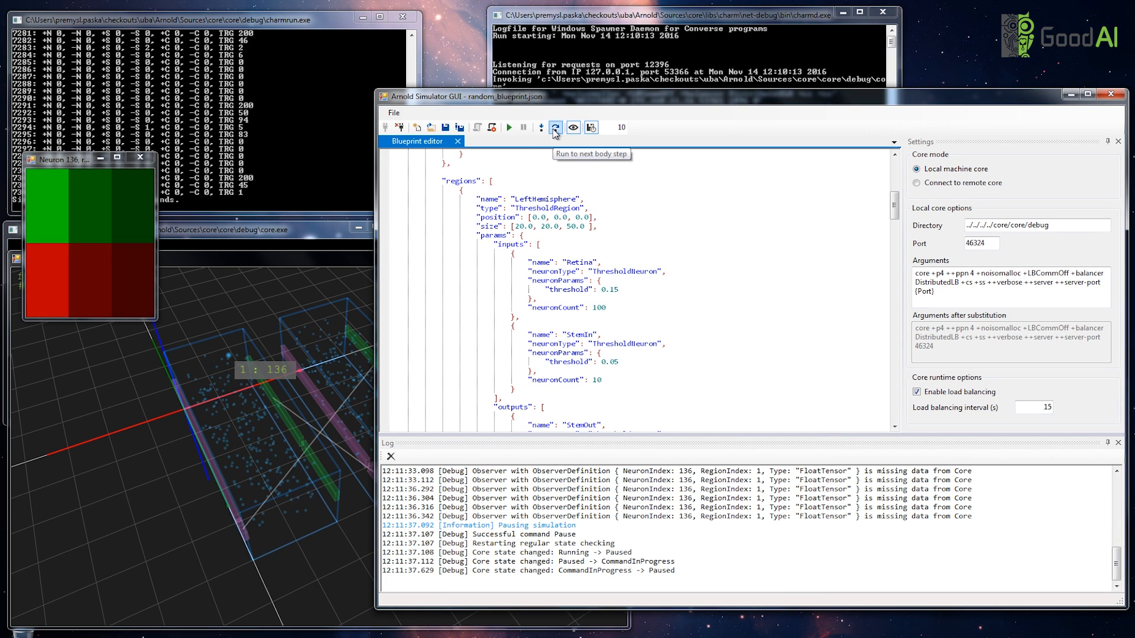
left_click(555, 127)
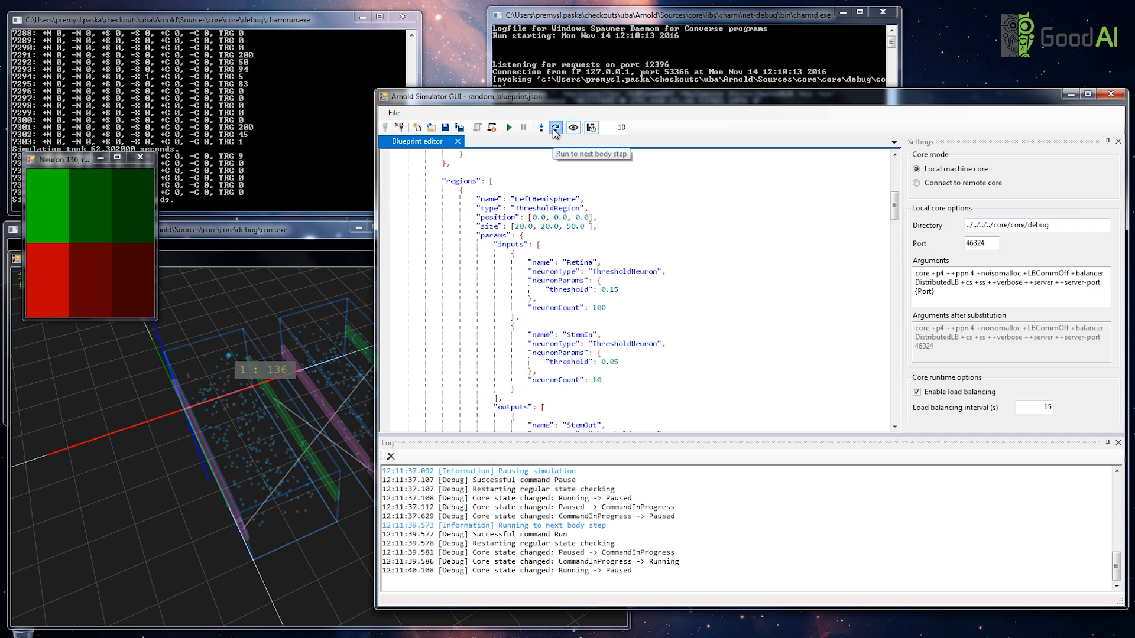
left_click(554, 128)
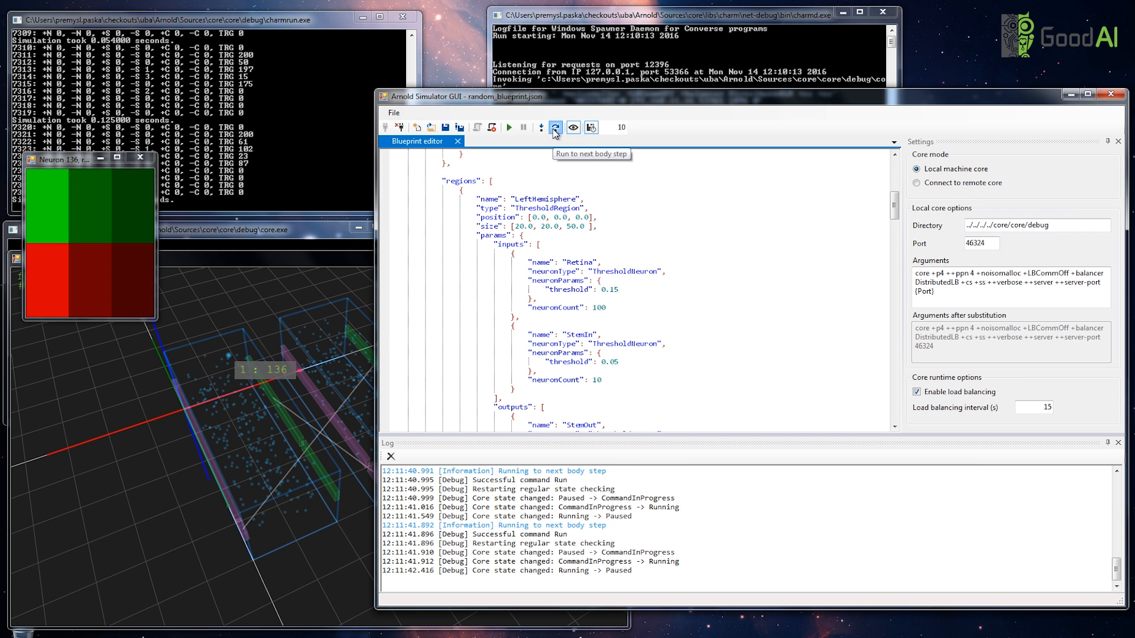
left_click(554, 127)
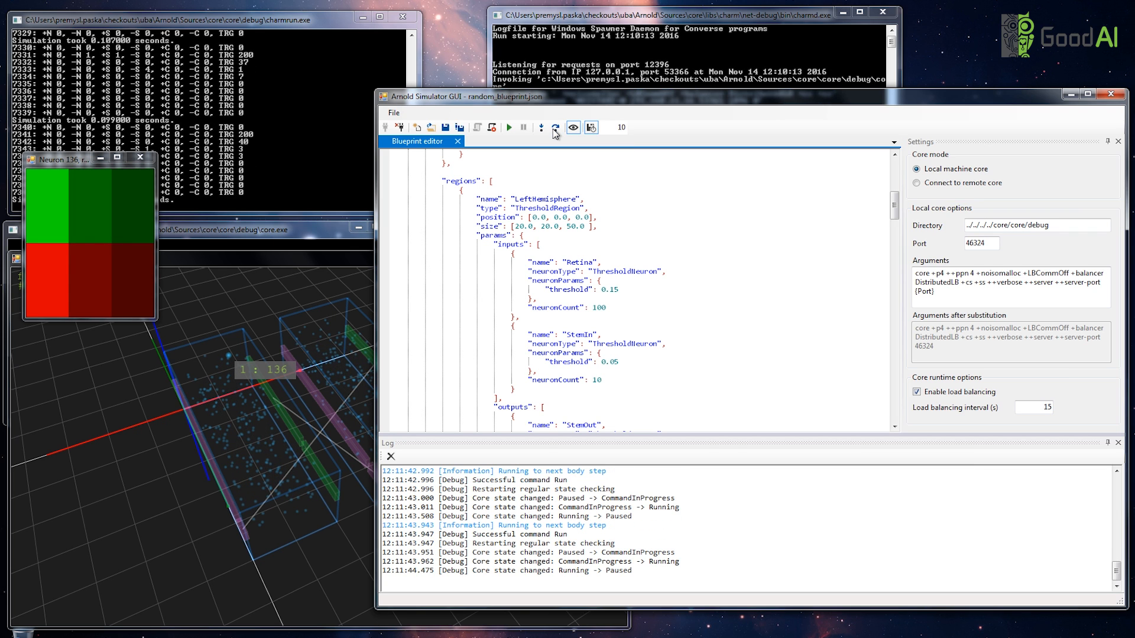
mouse_move(643, 192)
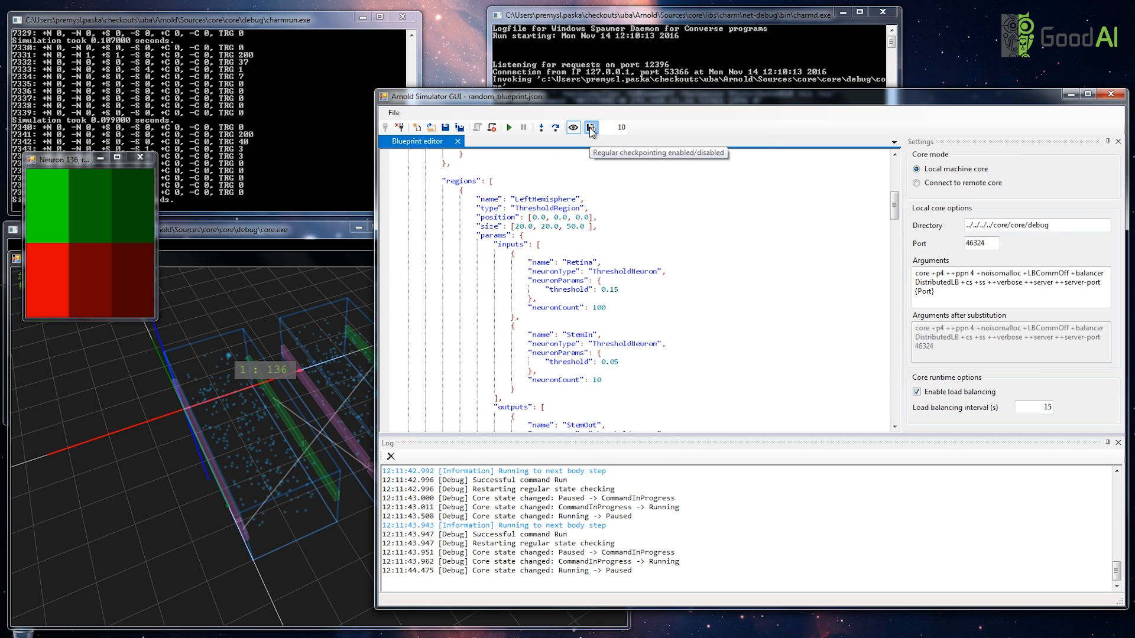
- Disable regular checkpointing, set a 60 s load balancing interval, and resume running
left_click(589, 128)
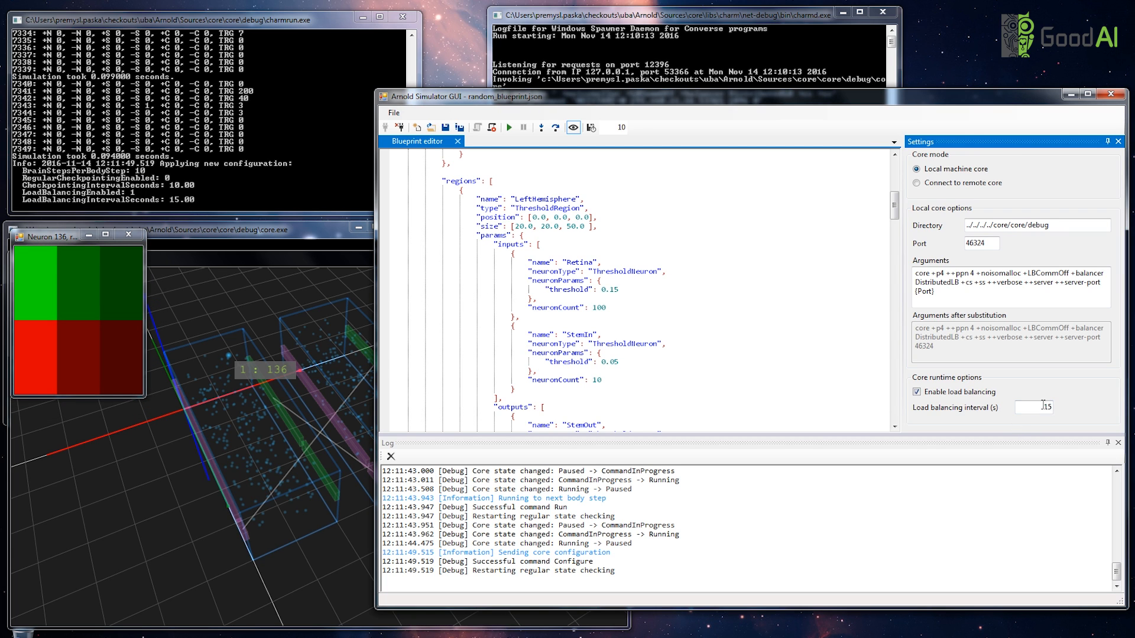
type("60")
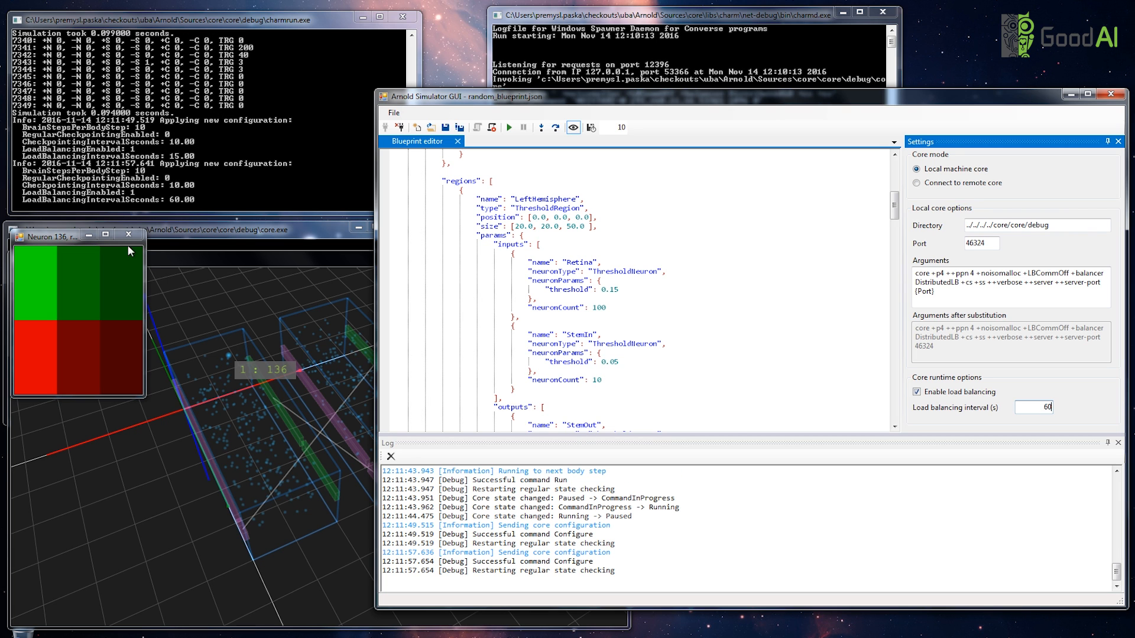
left_click(508, 128)
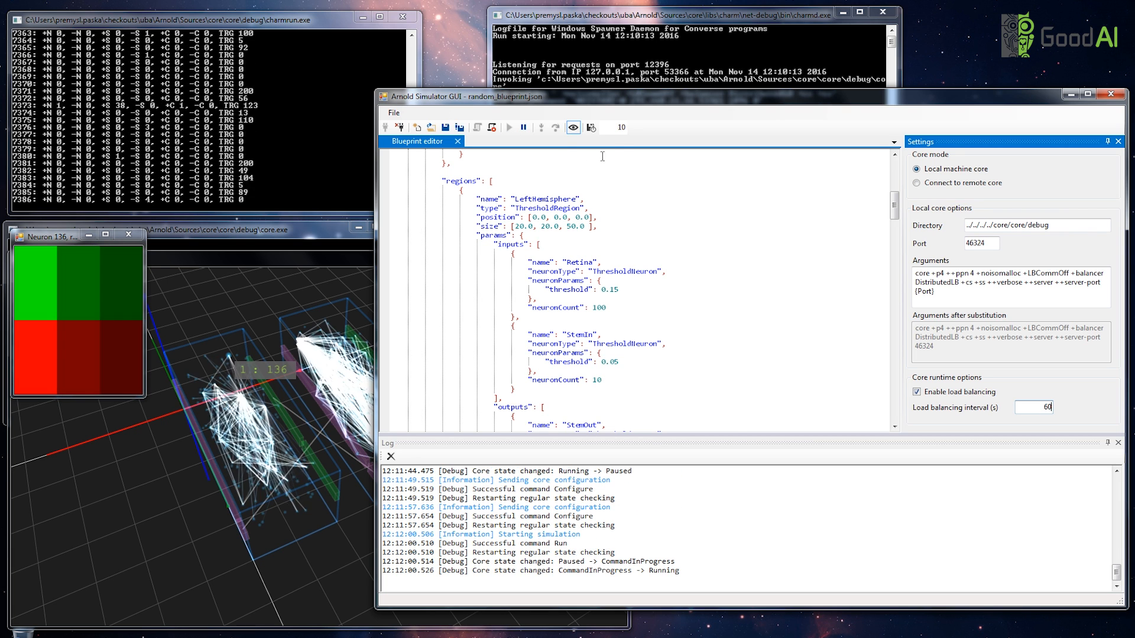
left_click(591, 127)
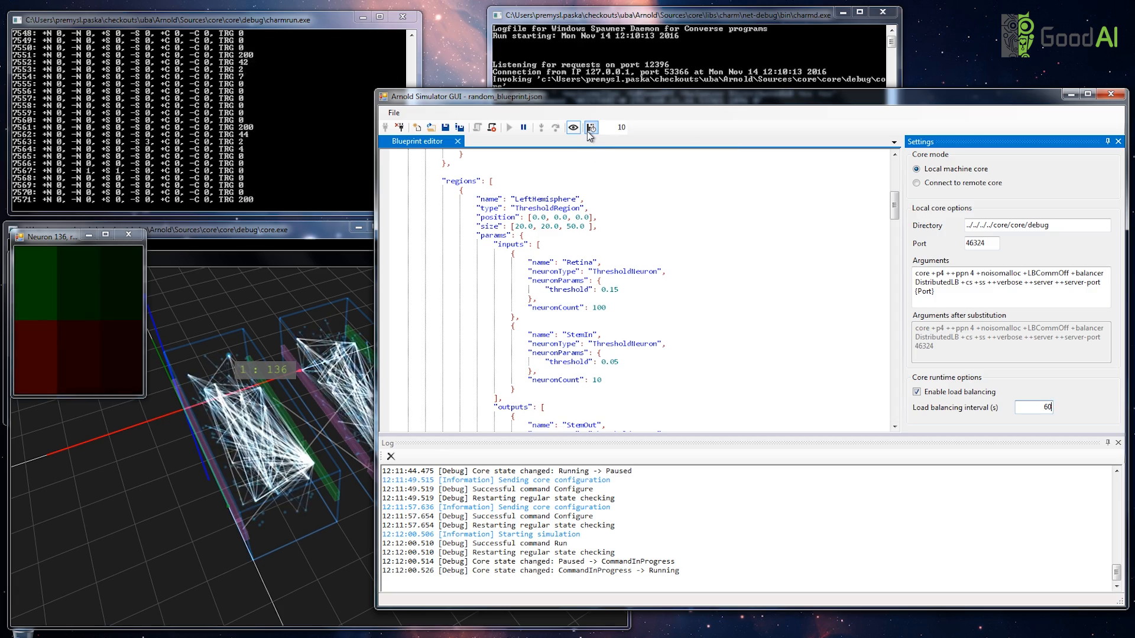